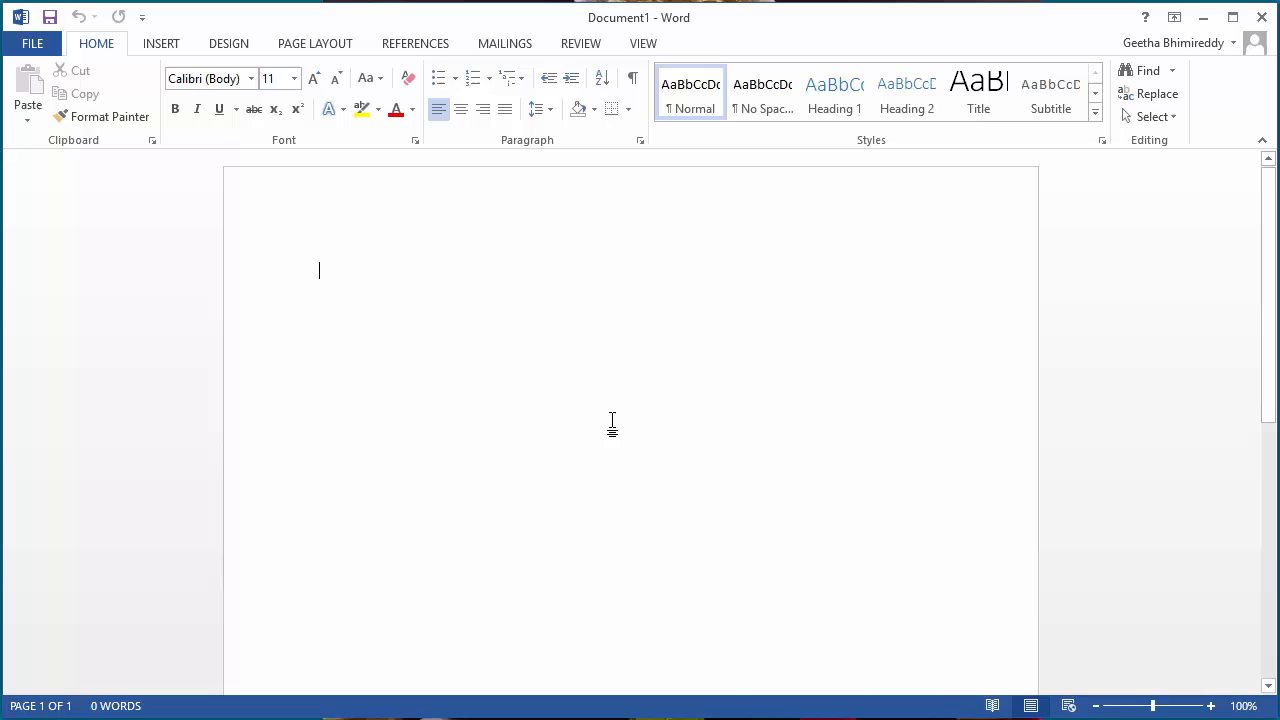
Type 'The exam is on Monday' into the blank document
{"action": "type", "text": "The"}
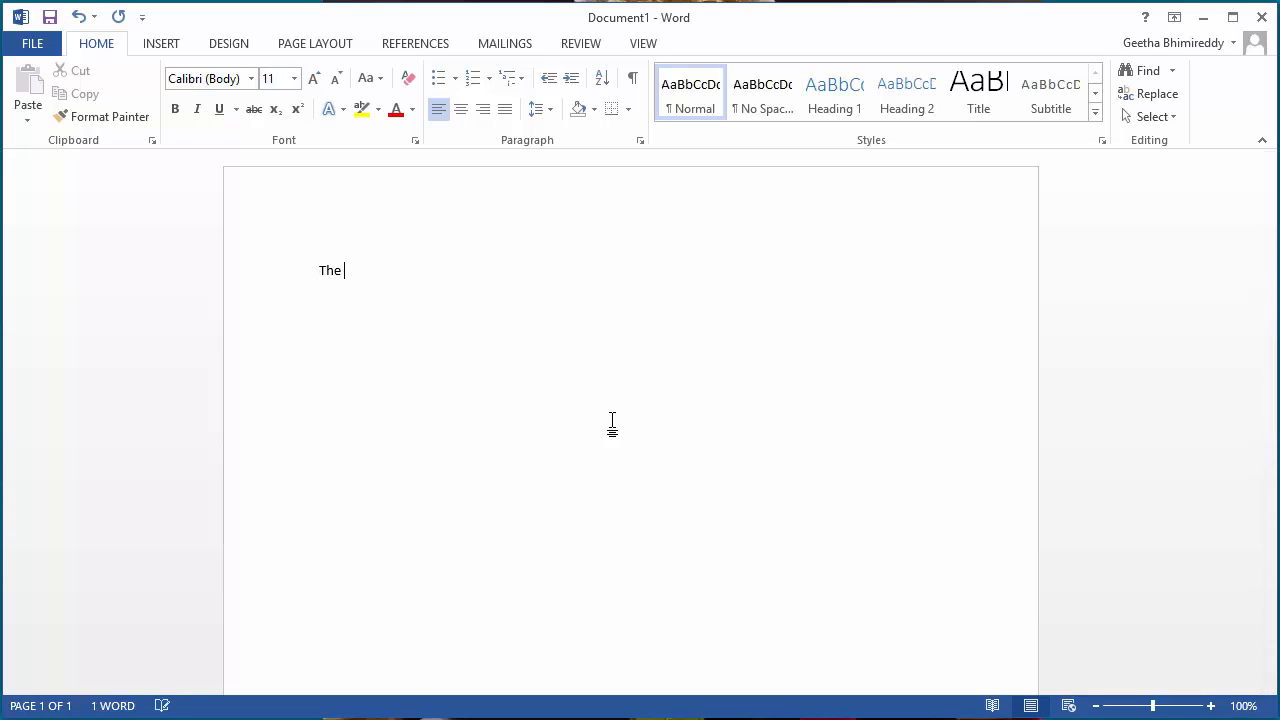
{"action": "type", "text": "exam"}
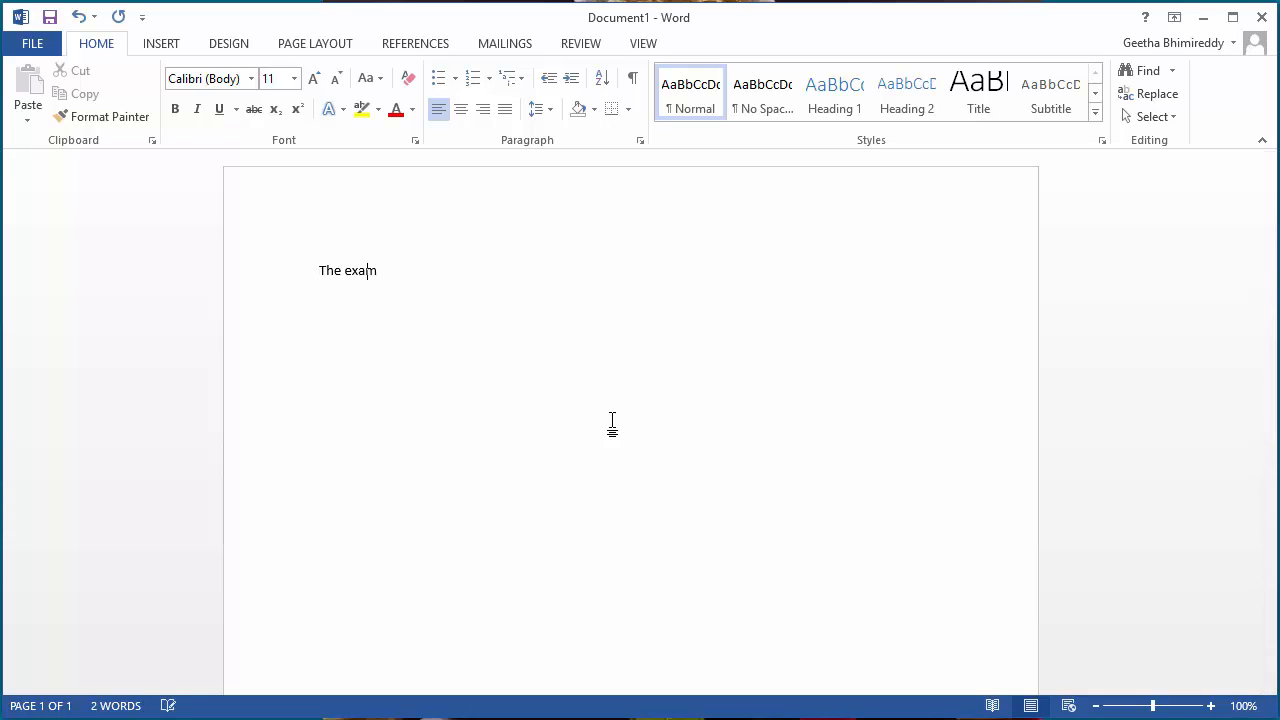
{"action": "type", "text": "is on"}
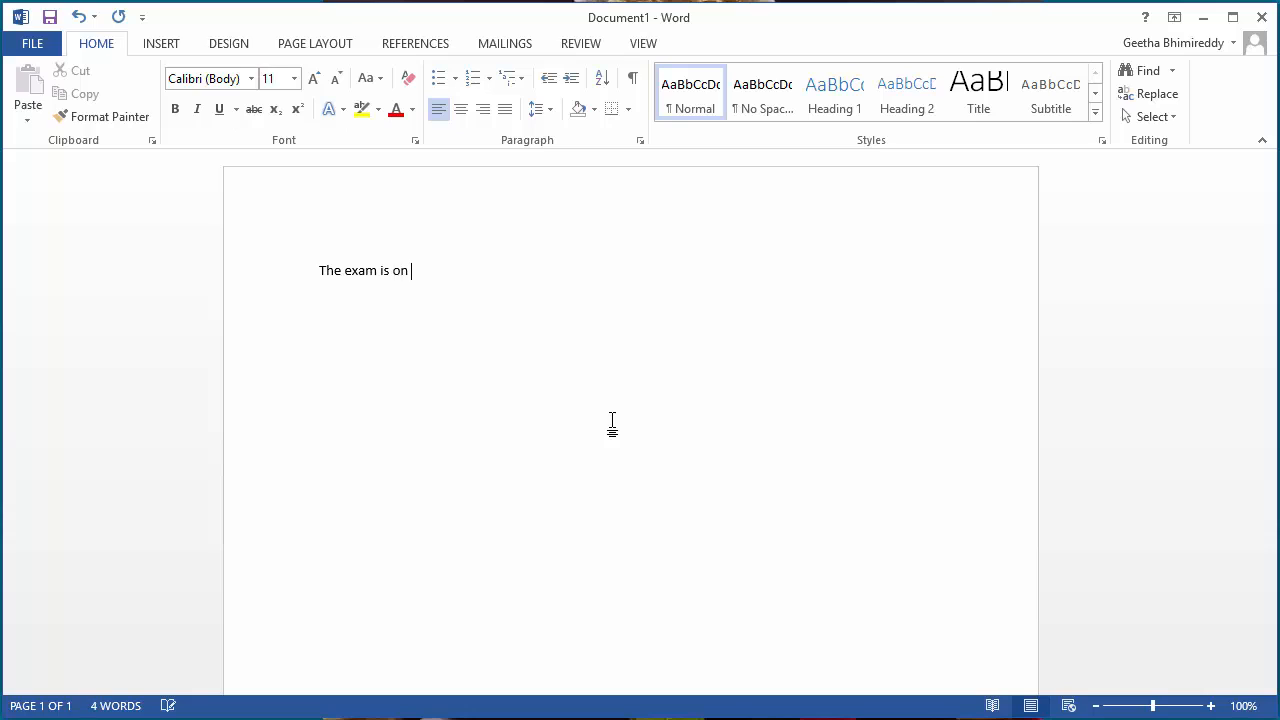
{"action": "type", "text": "monday"}
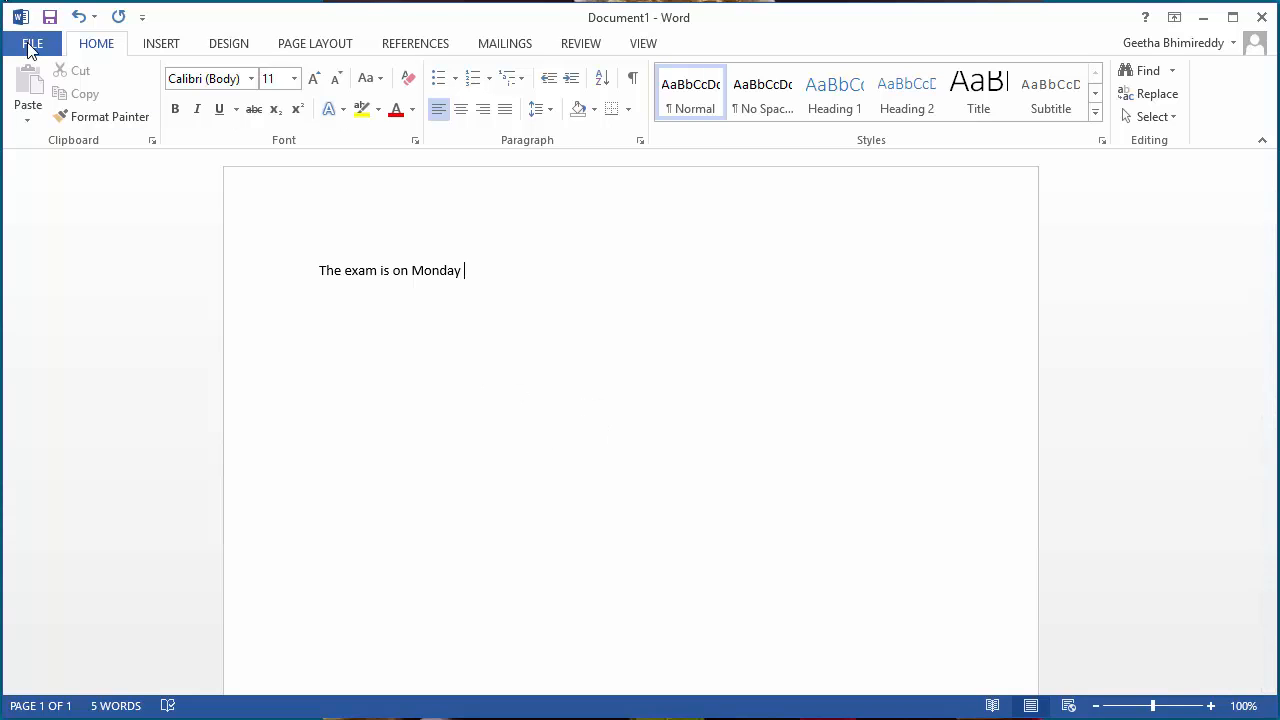
Show the Proofing category of Word Options
{"action": "left_click", "coordinate": [33, 43]}
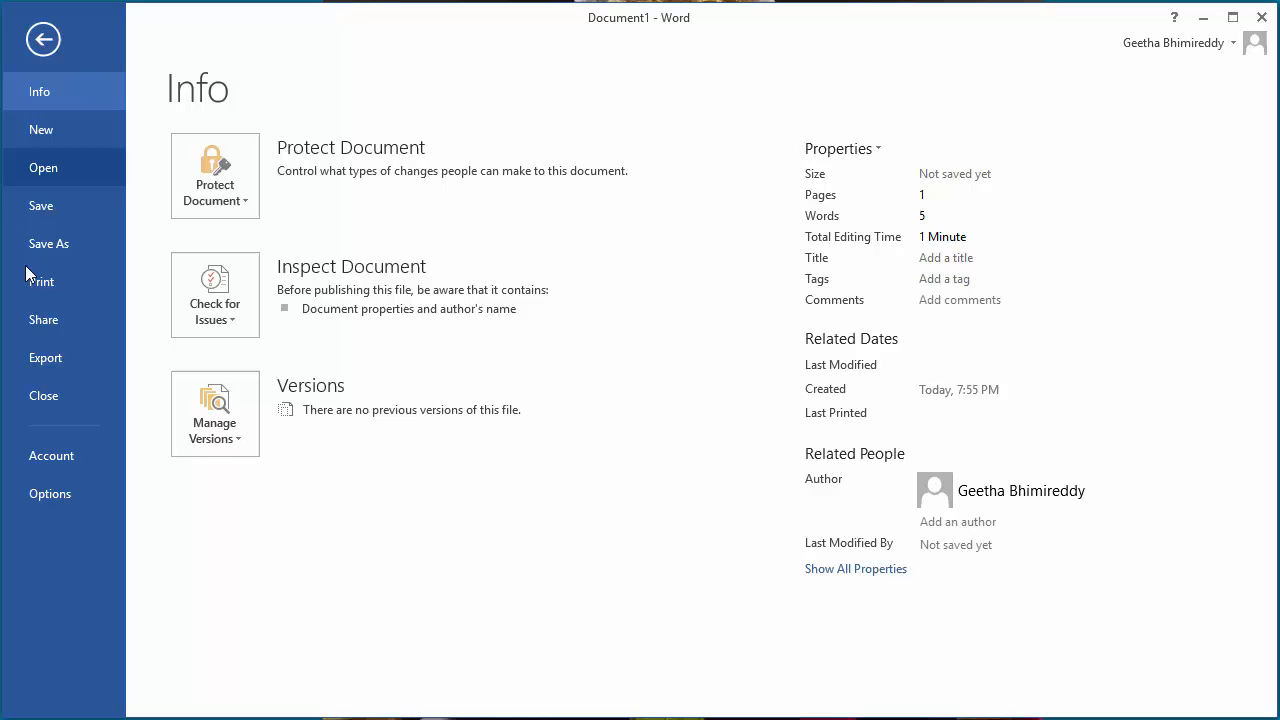
{"action": "left_click", "coordinate": [50, 493]}
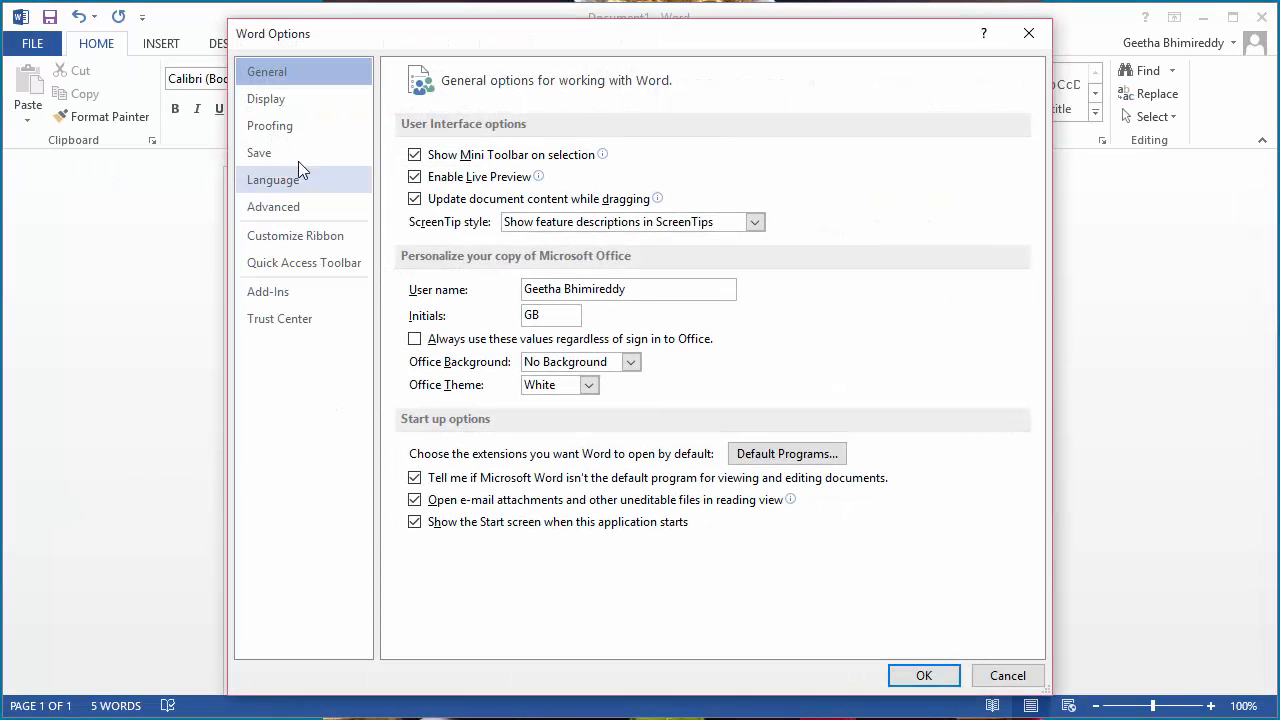
{"action": "left_click", "coordinate": [270, 125]}
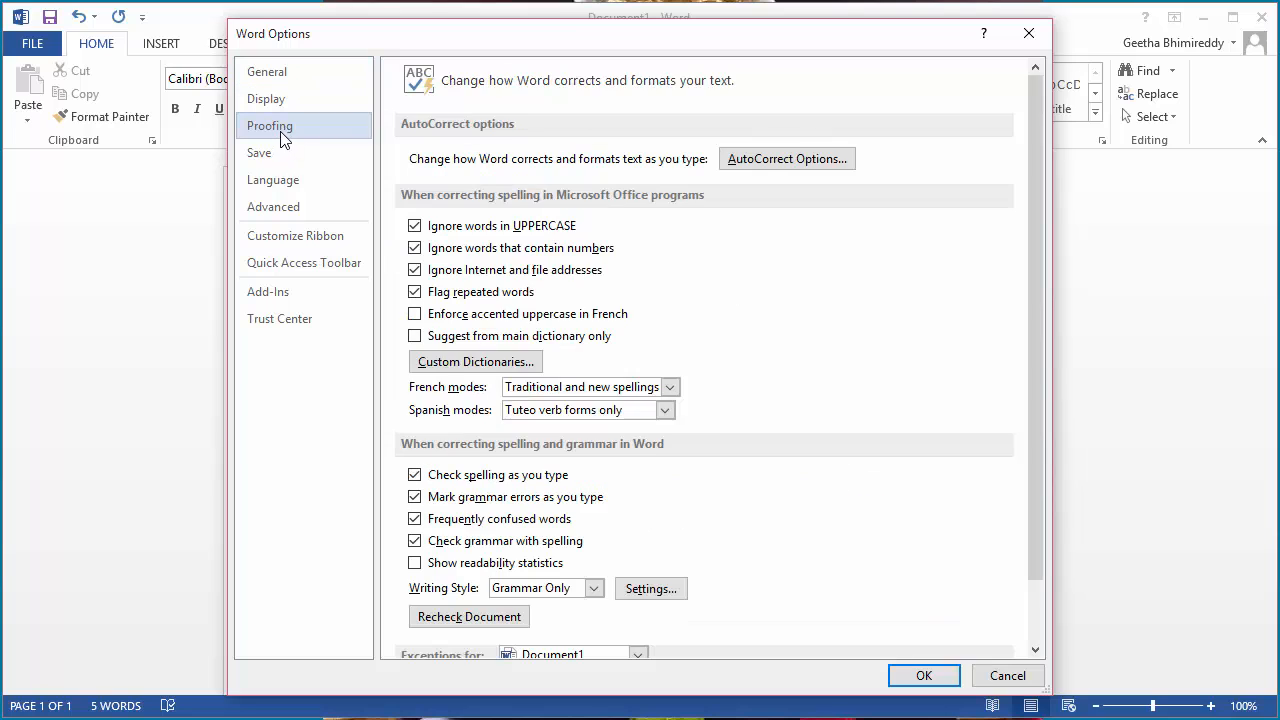
{"action": "mouse_move", "coordinate": [787, 158]}
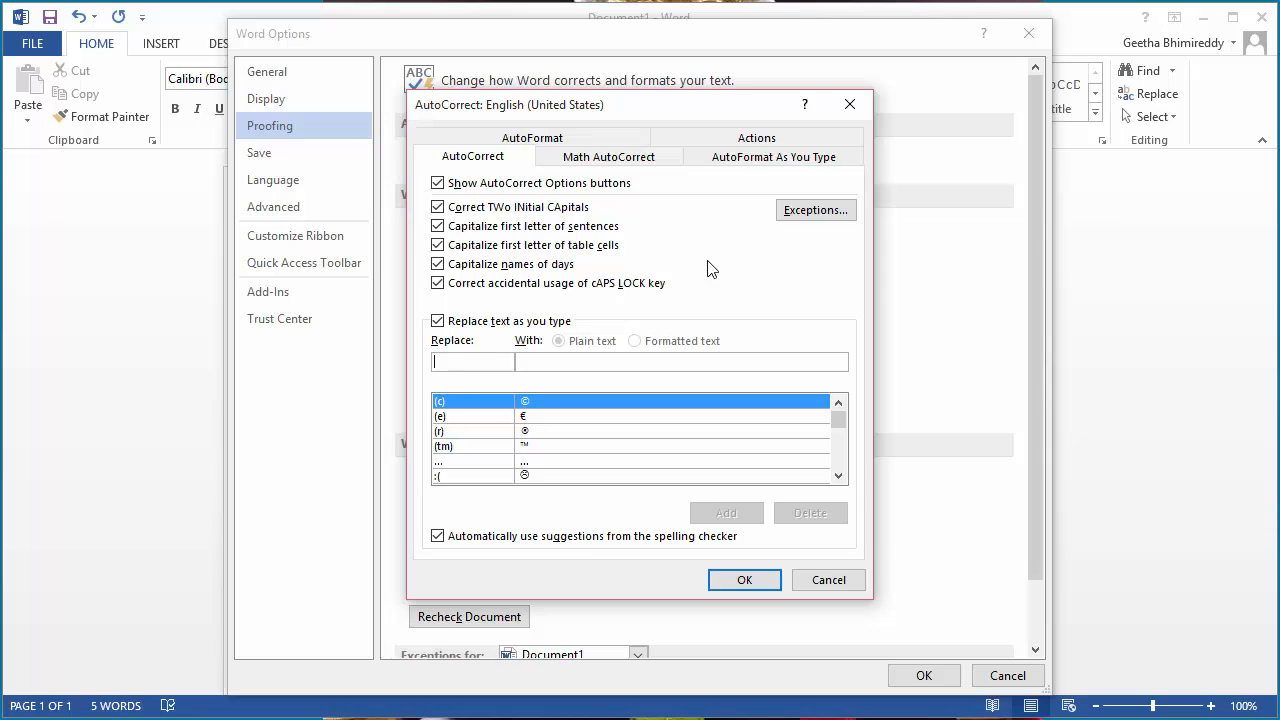
{"action": "mouse_move", "coordinate": [705, 265]}
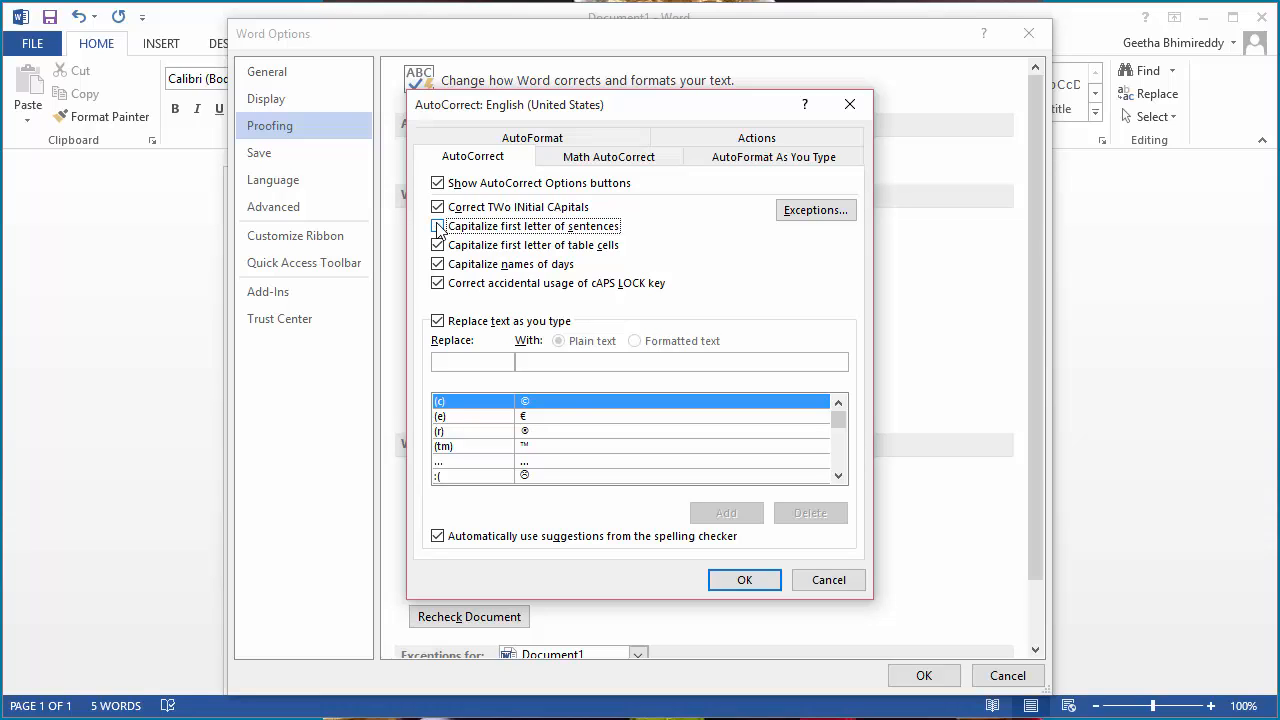
Uncheck 'Capitalize first letter of sentences' in AutoCorrect and confirm both dialogs
{"action": "left_click", "coordinate": [437, 226]}
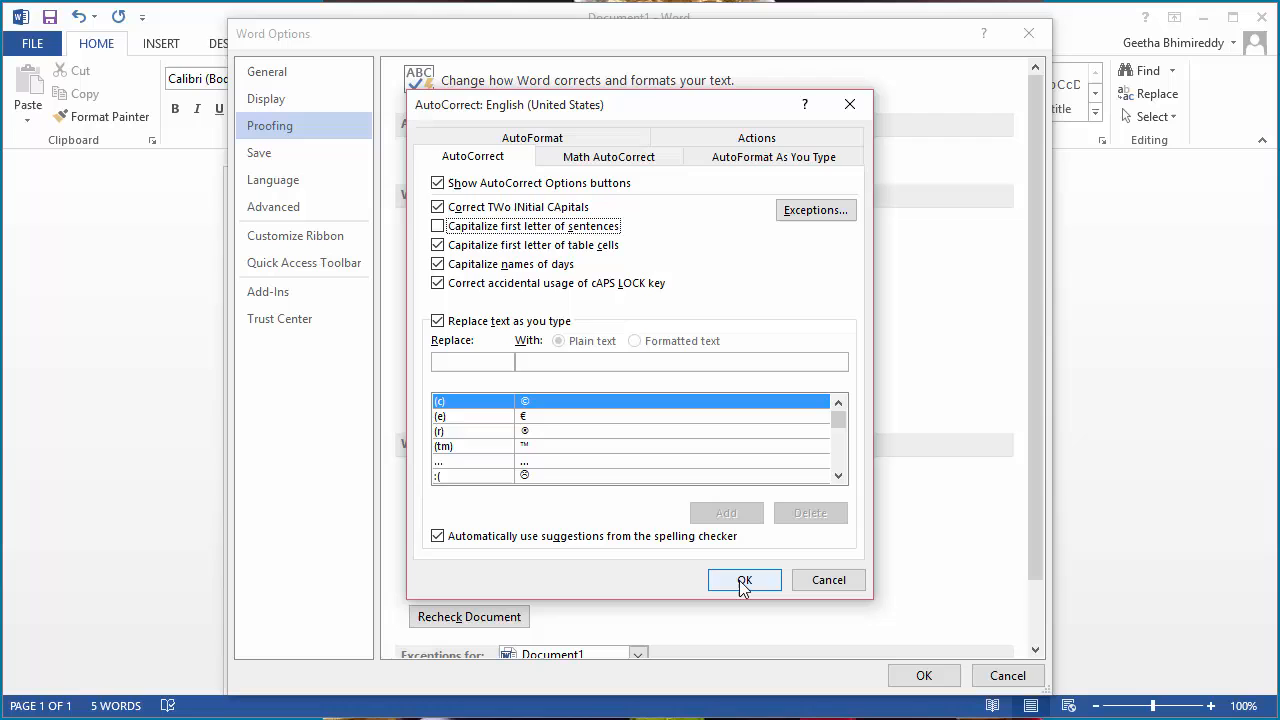
{"action": "left_click", "coordinate": [744, 580]}
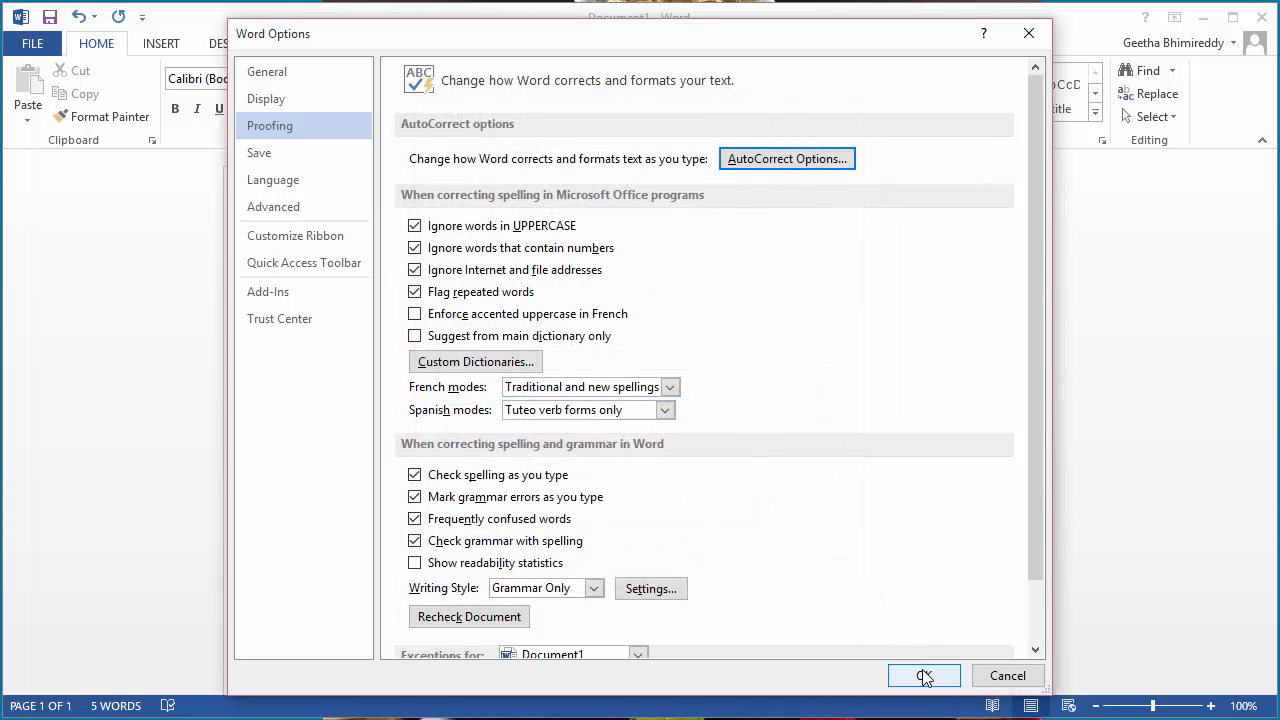
{"action": "left_click", "coordinate": [923, 675]}
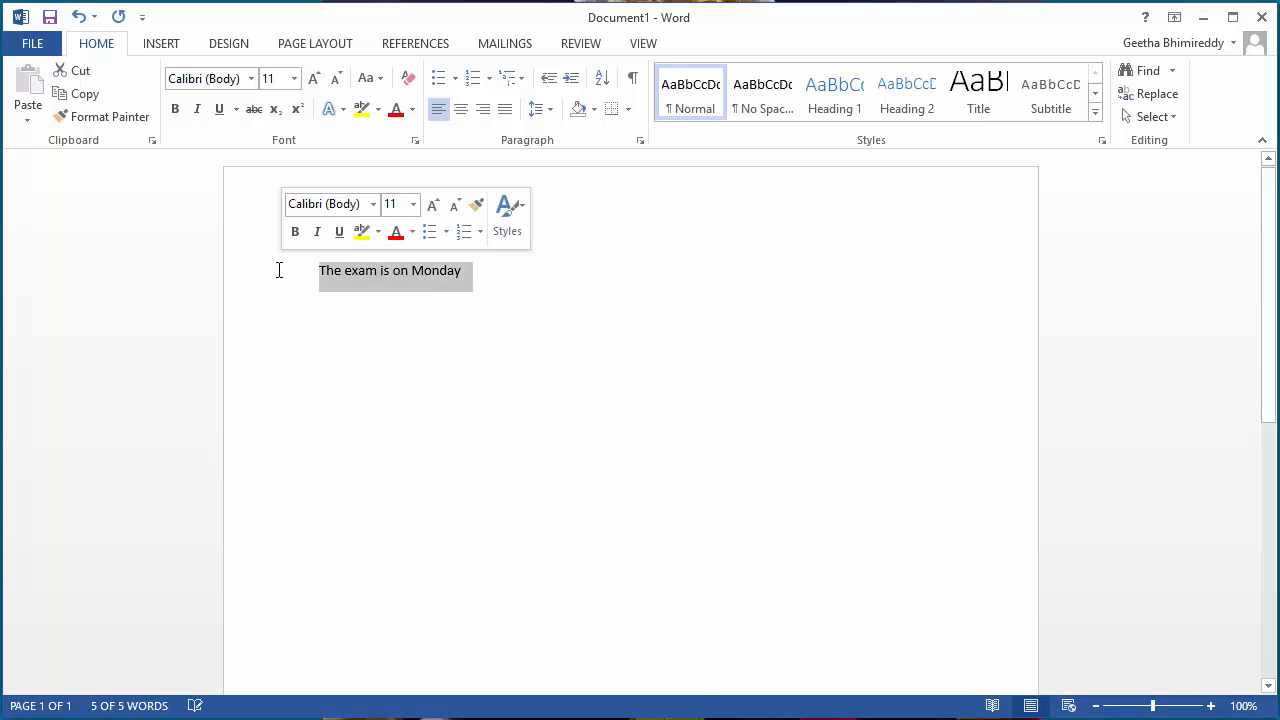
Delete the old sentence and retype 'the exam is on mond' in lowercase
{"action": "key", "text": "Delete"}
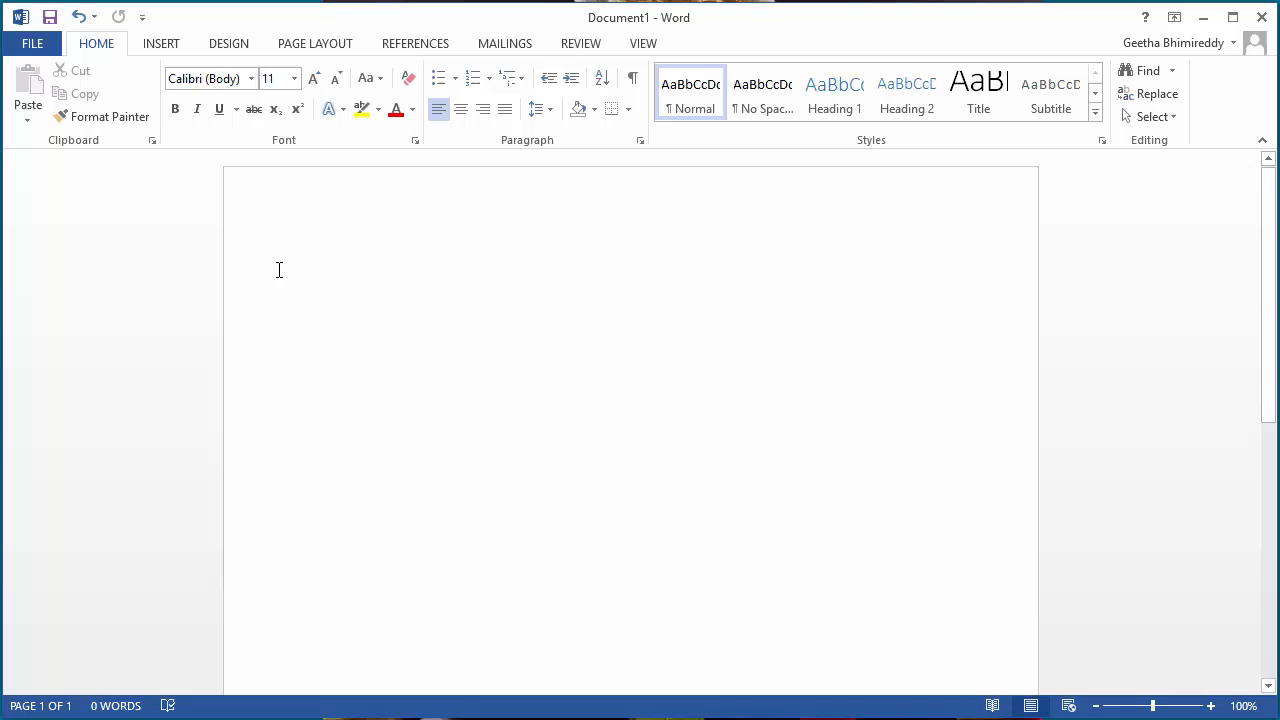
{"action": "type", "text": "the e"}
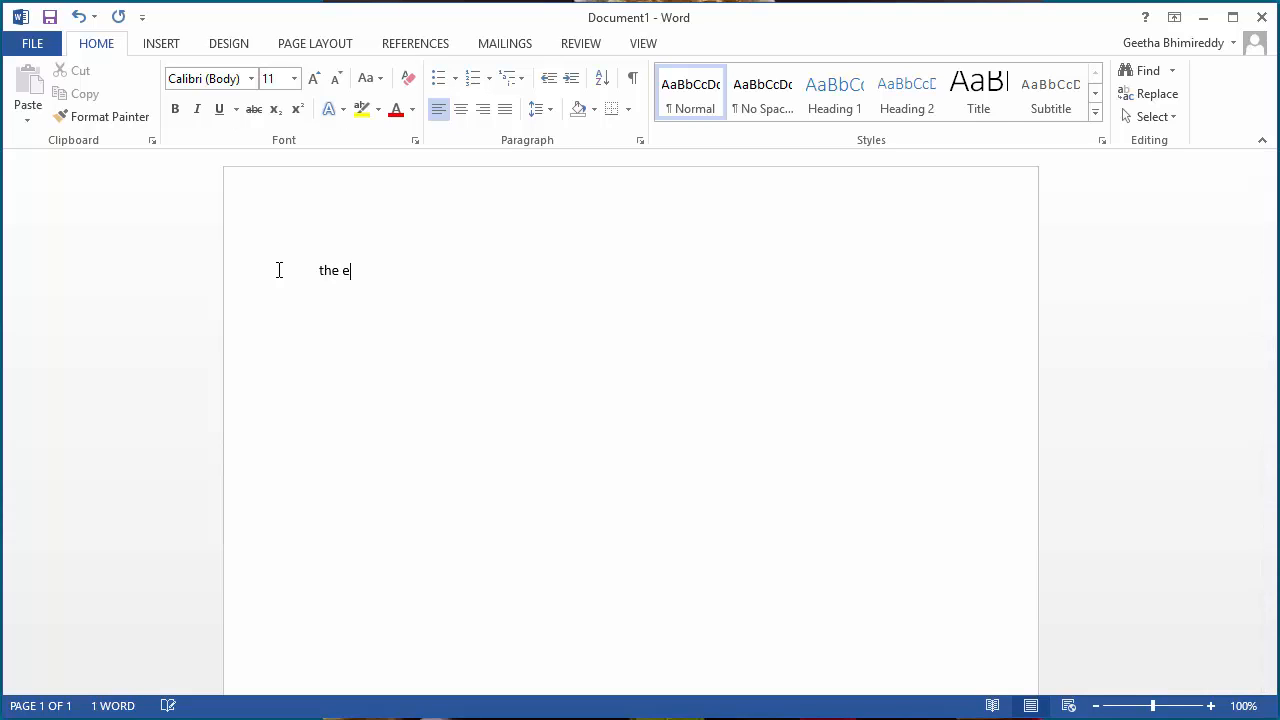
{"action": "type", "text": "xam is"}
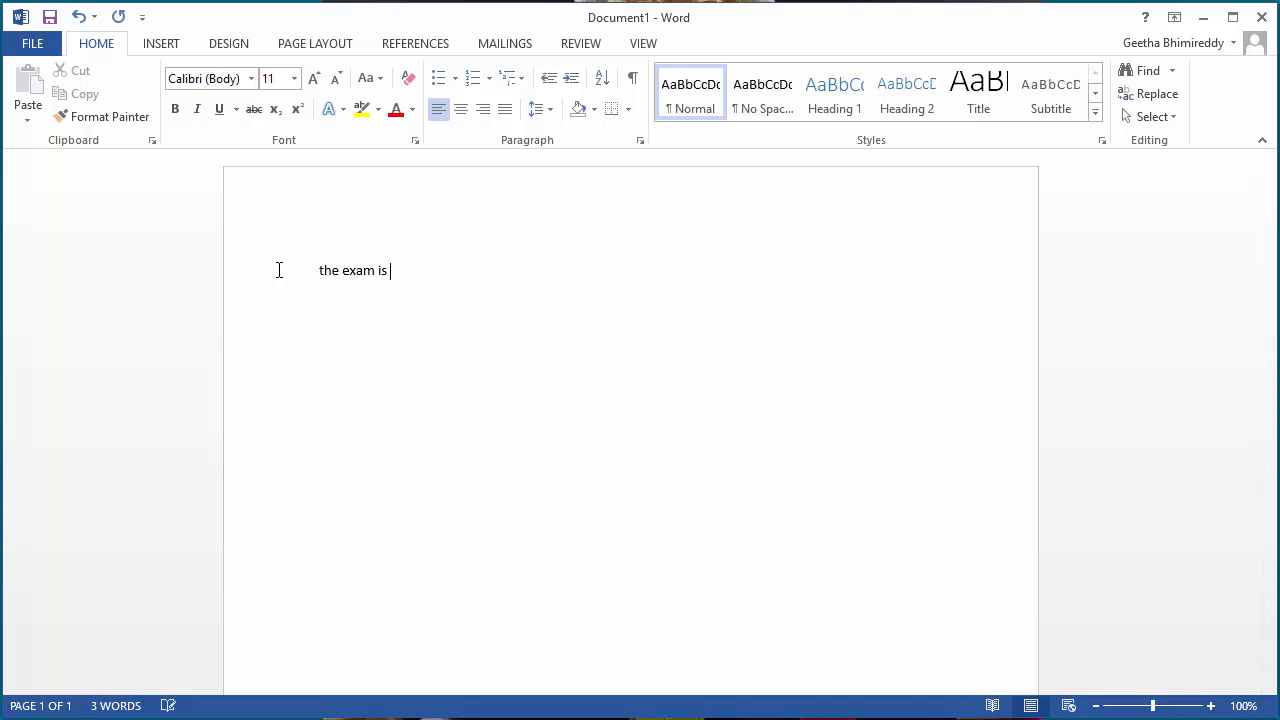
{"action": "type", "text": "on mond"}
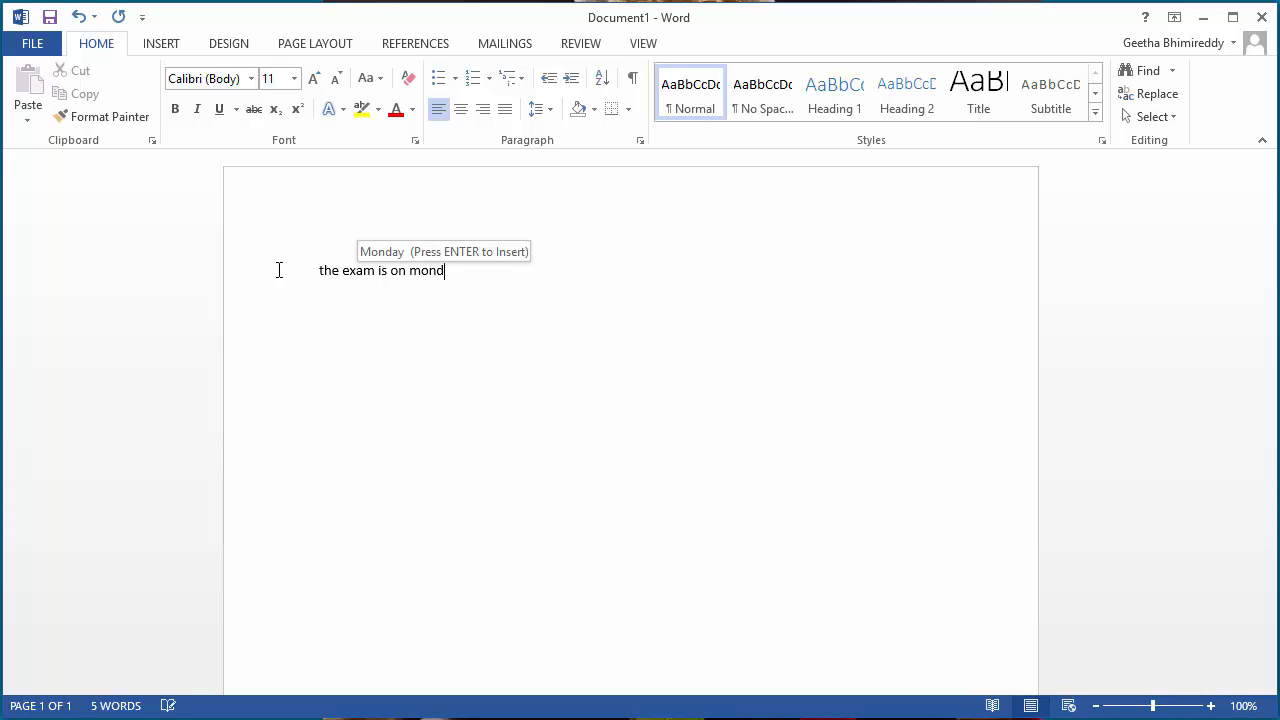